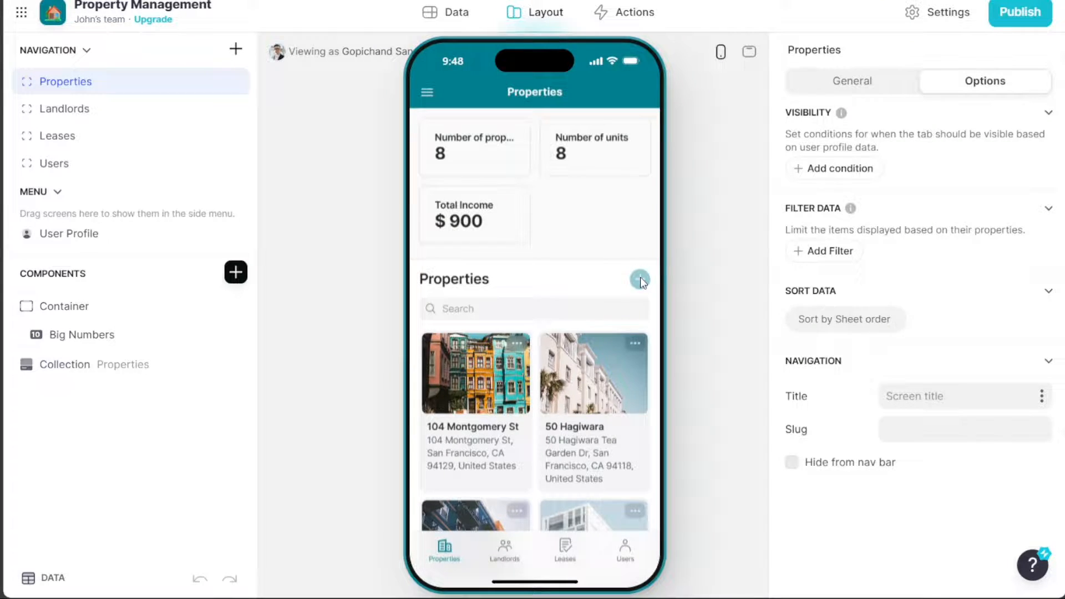
# Expand the JotForm tutorial video's full description revealing the sign-up link.
pyautogui.click(639, 279)
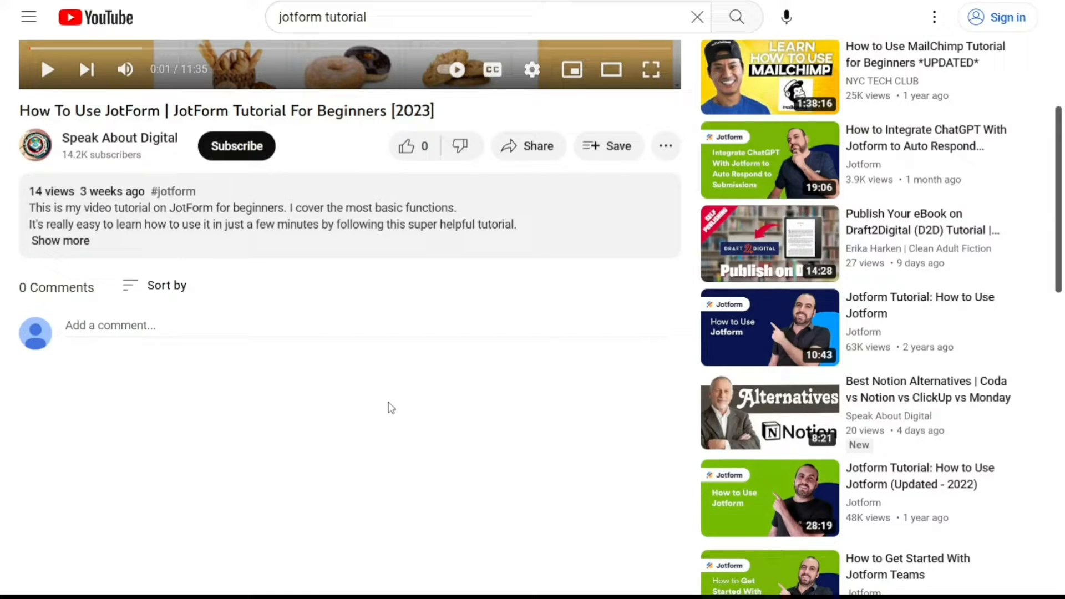
pyautogui.click(60, 241)
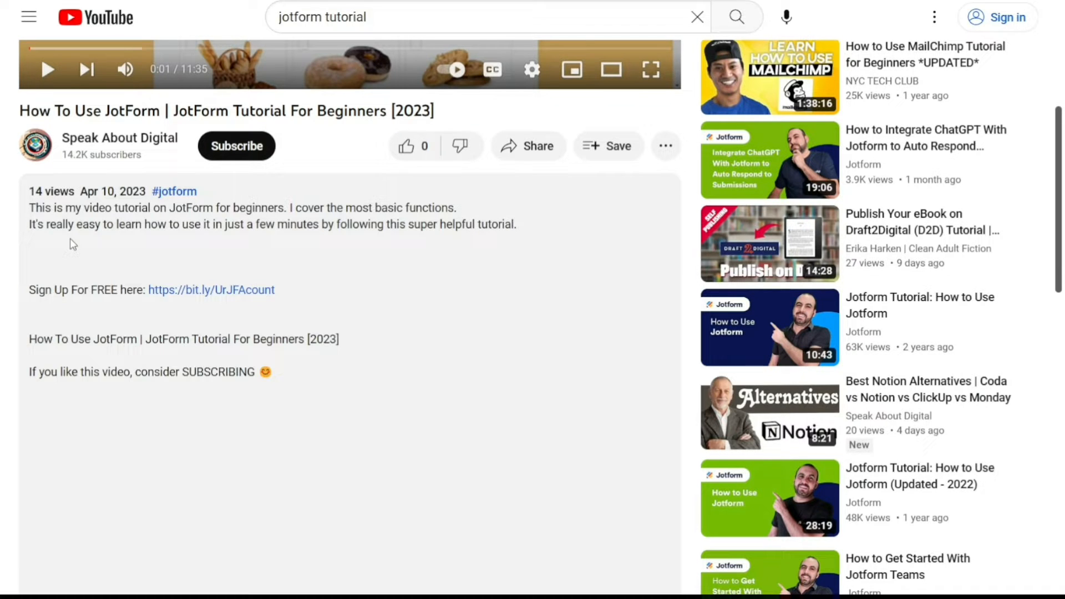
pyautogui.moveTo(214, 293)
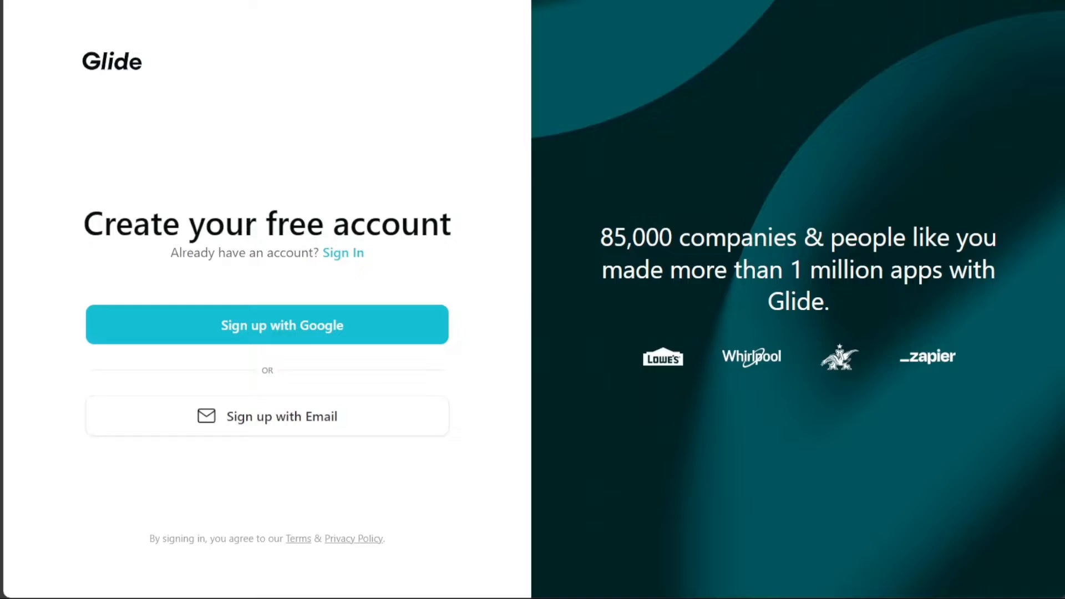
# Sign in with Google and look over the team dashboard listing two Property Management apps.
pyautogui.click(266, 325)
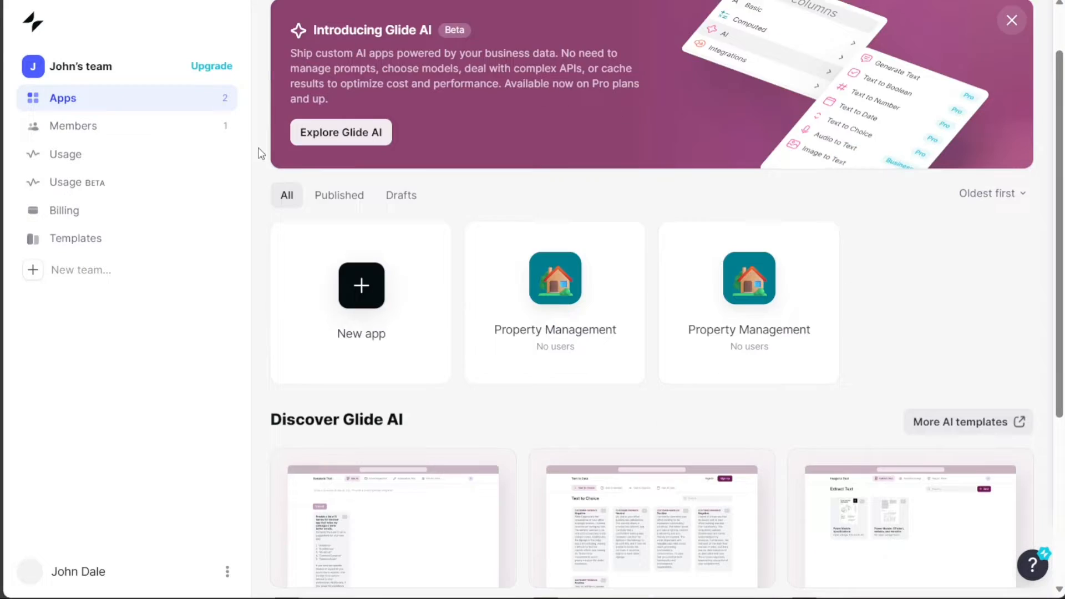
pyautogui.scroll(-3)
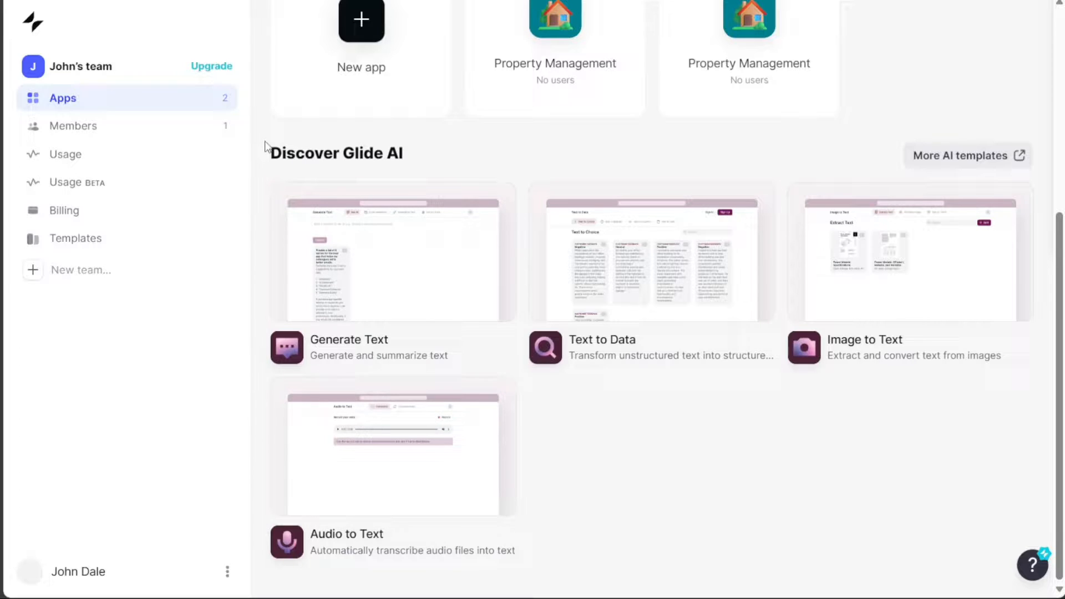
pyautogui.scroll(3)
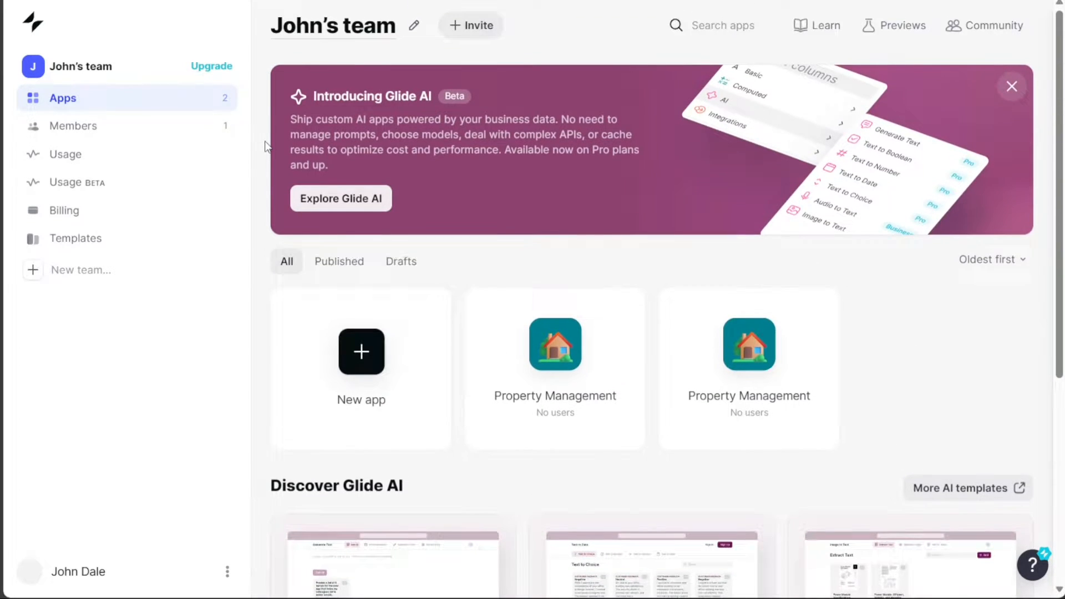
pyautogui.moveTo(267, 169)
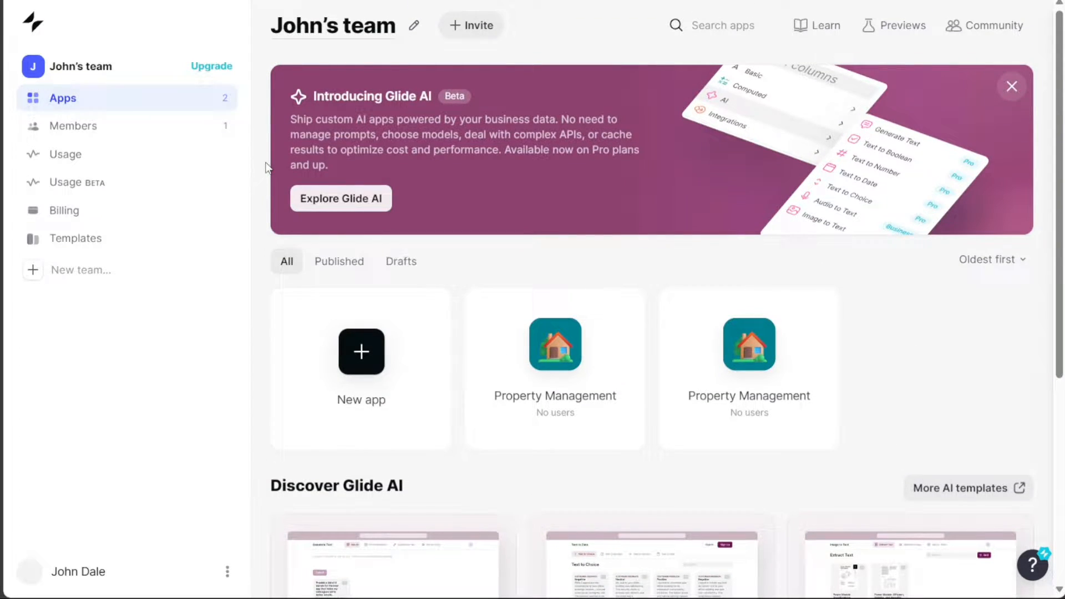
pyautogui.moveTo(260, 197)
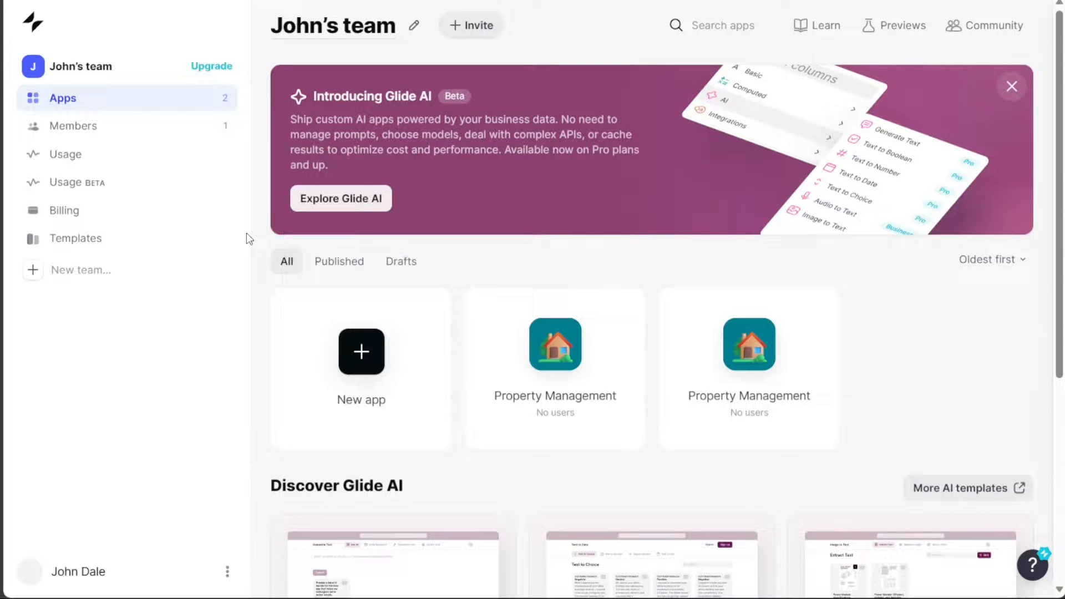
pyautogui.moveTo(260, 224)
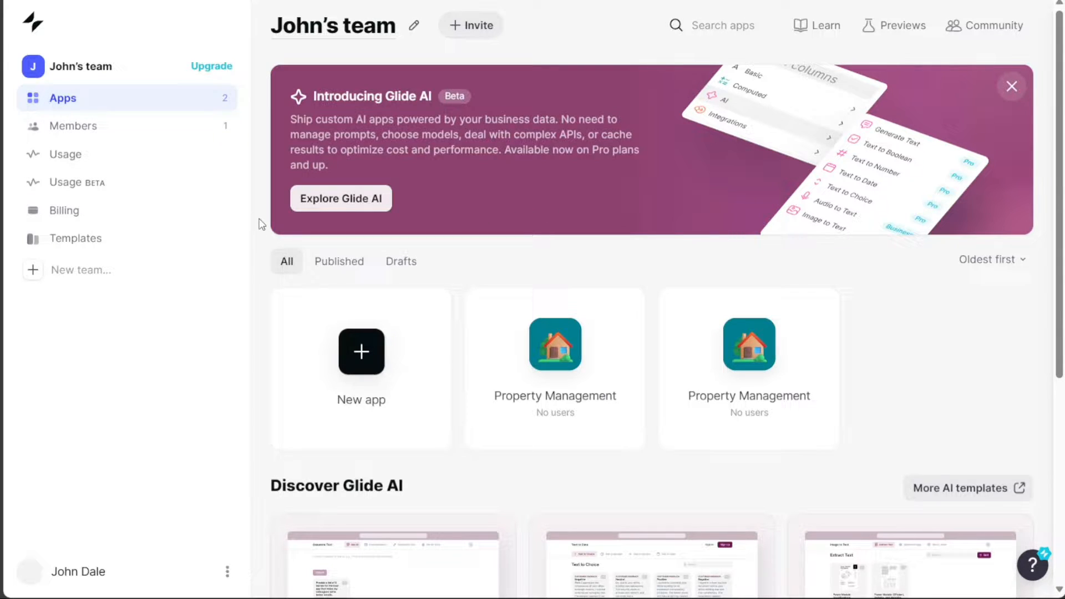
pyautogui.moveTo(81, 226)
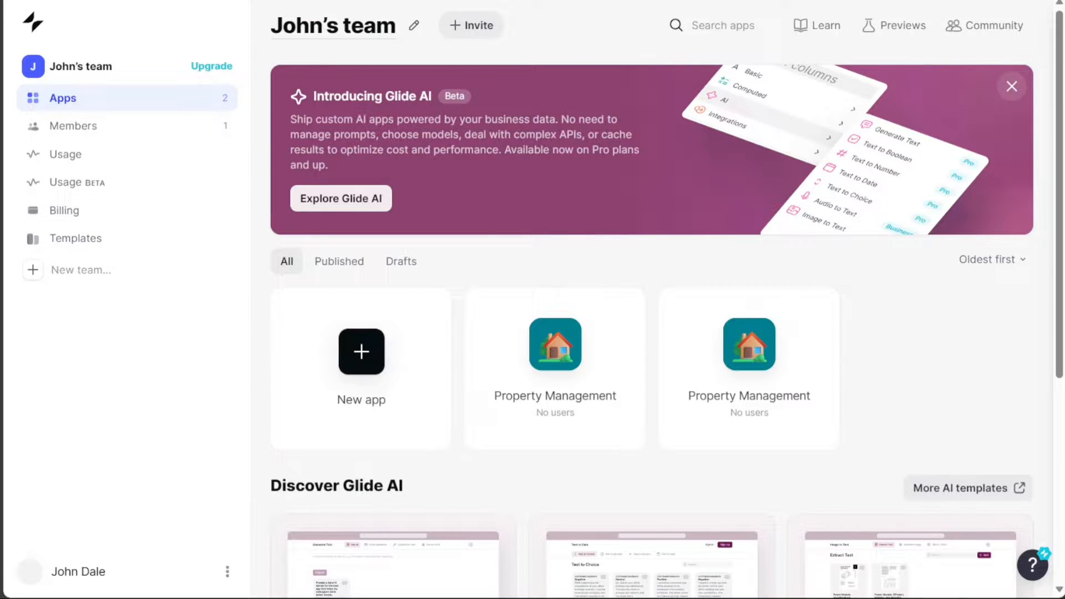
# Go from the team's Templates page to Glide's public Template Gallery.
pyautogui.click(76, 239)
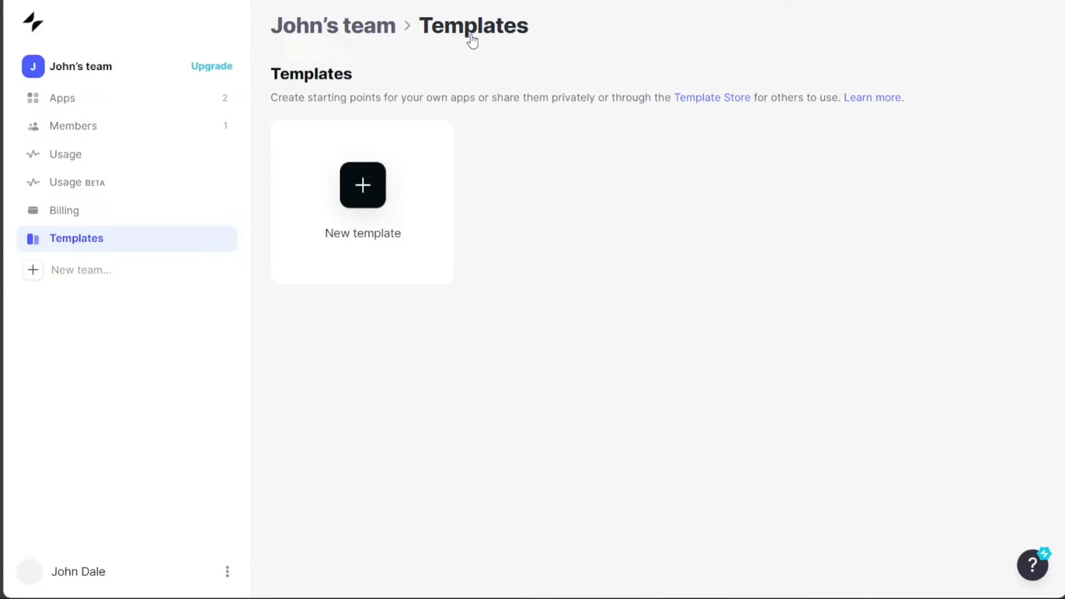
pyautogui.moveTo(558, 247)
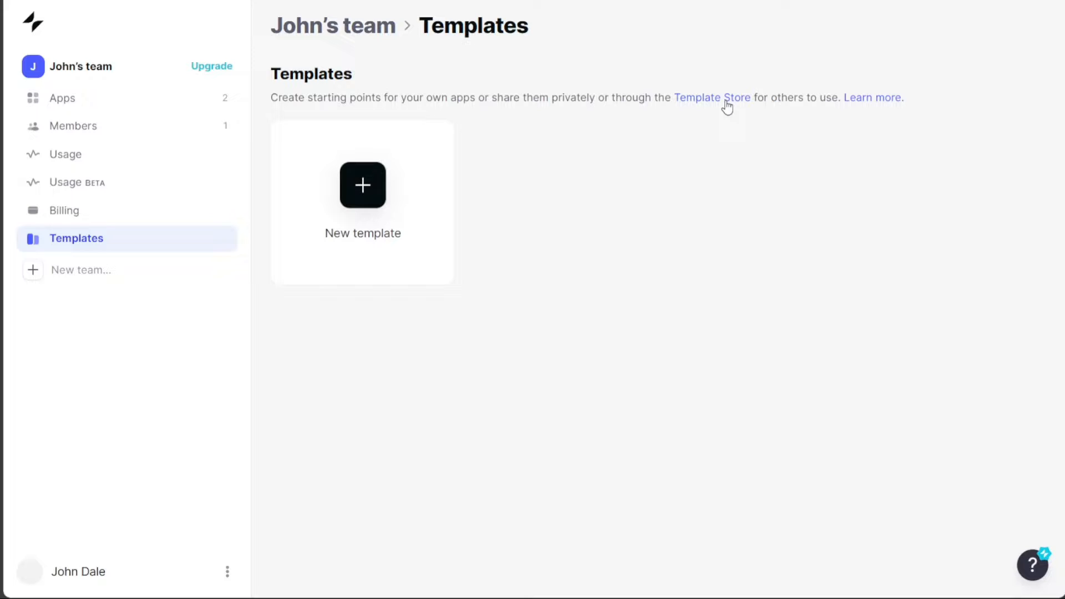
pyautogui.click(712, 98)
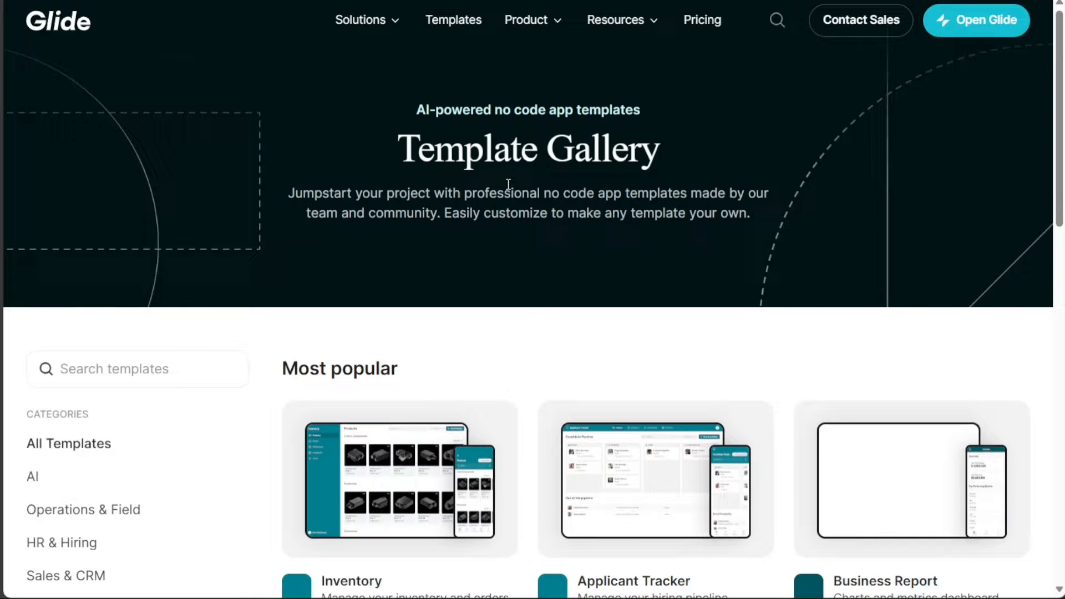
# Search the Template Gallery for 'property' and reach the Property Management template.
pyautogui.scroll(-3)
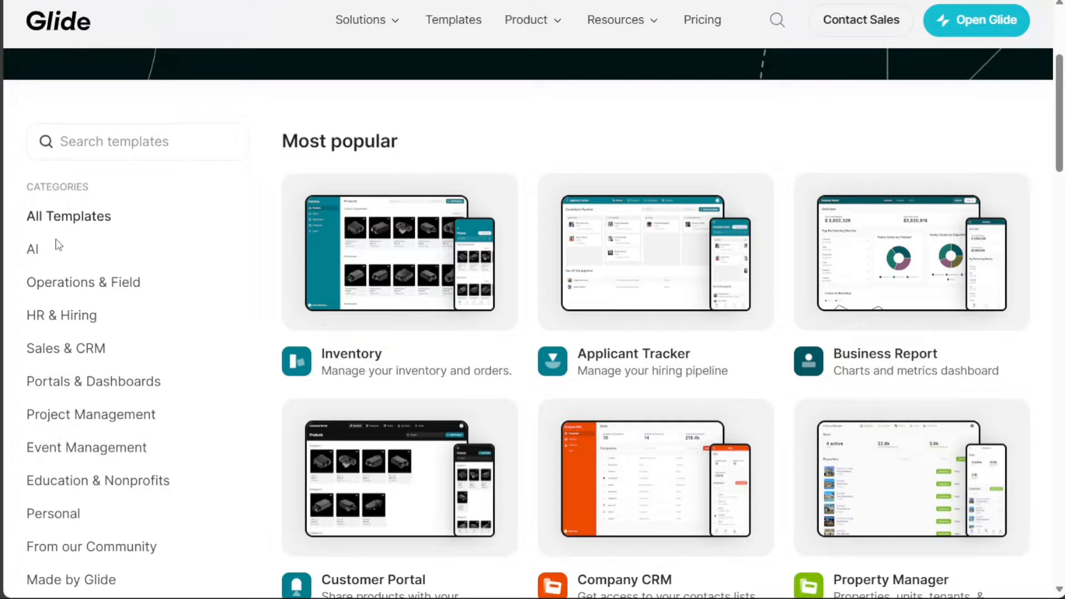
pyautogui.moveTo(247, 264)
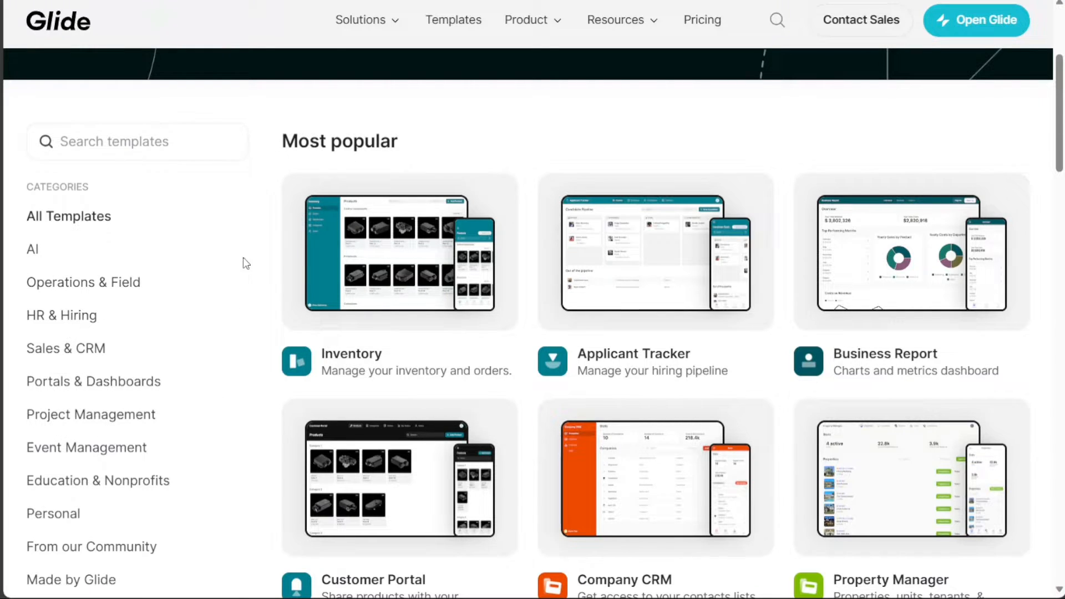
pyautogui.click(137, 141)
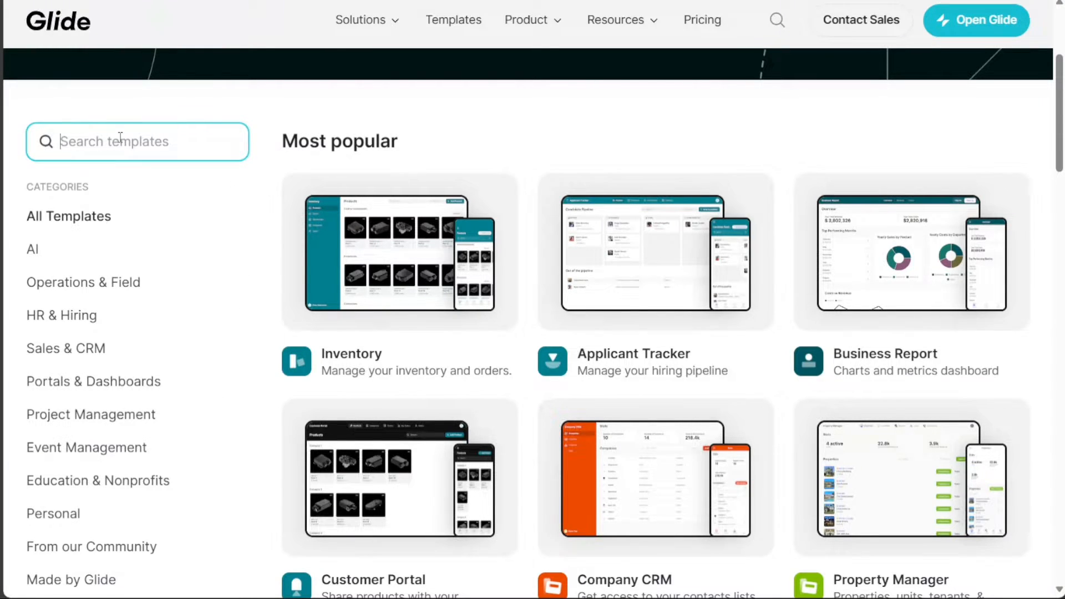
pyautogui.write('property')
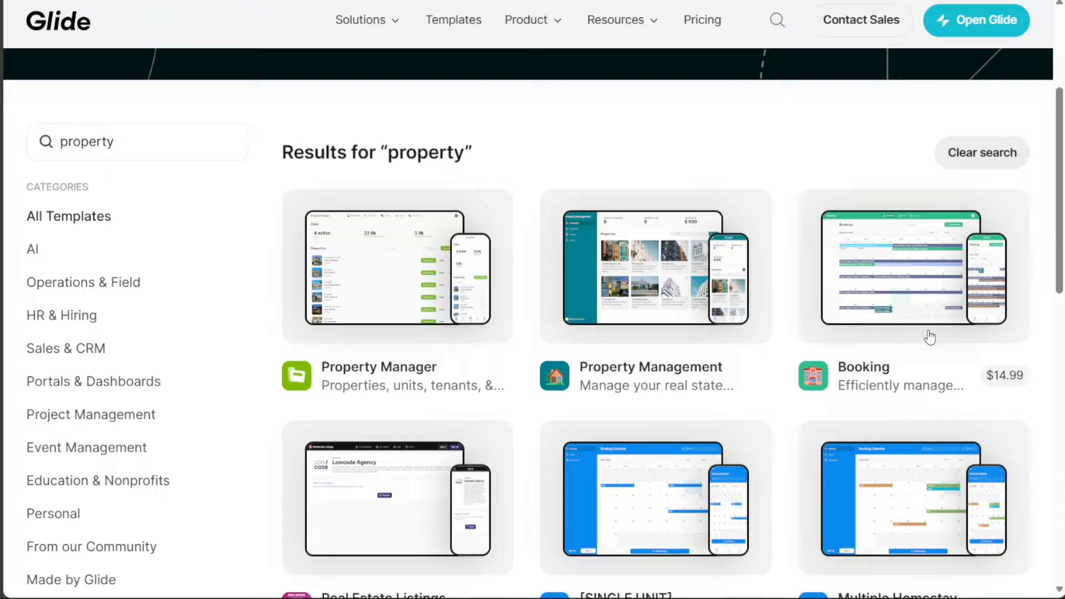
pyautogui.moveTo(800, 422)
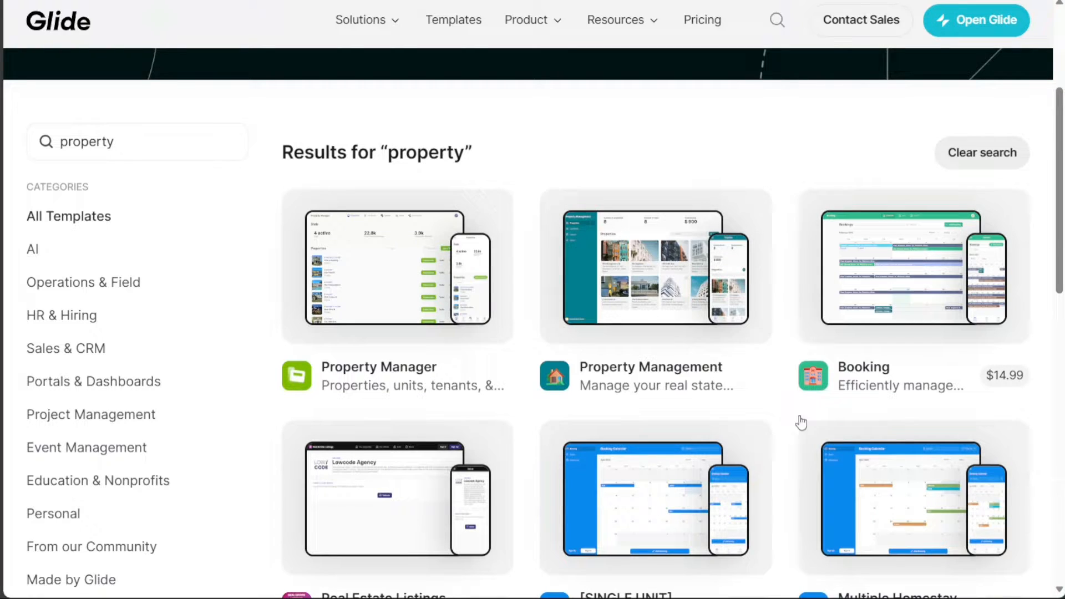
pyautogui.moveTo(1025, 352)
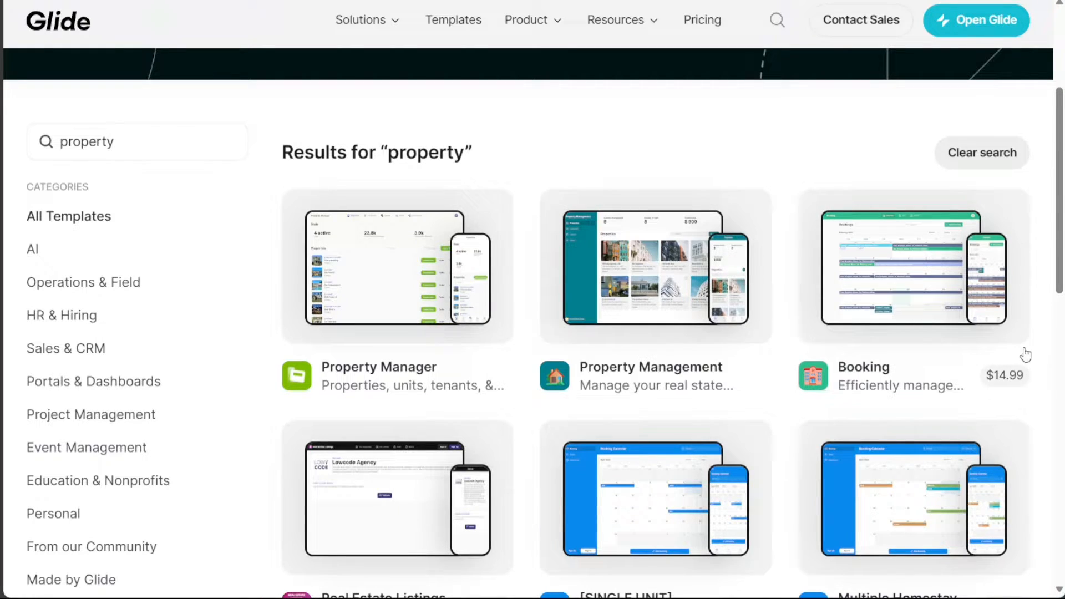
pyautogui.scroll(-3)
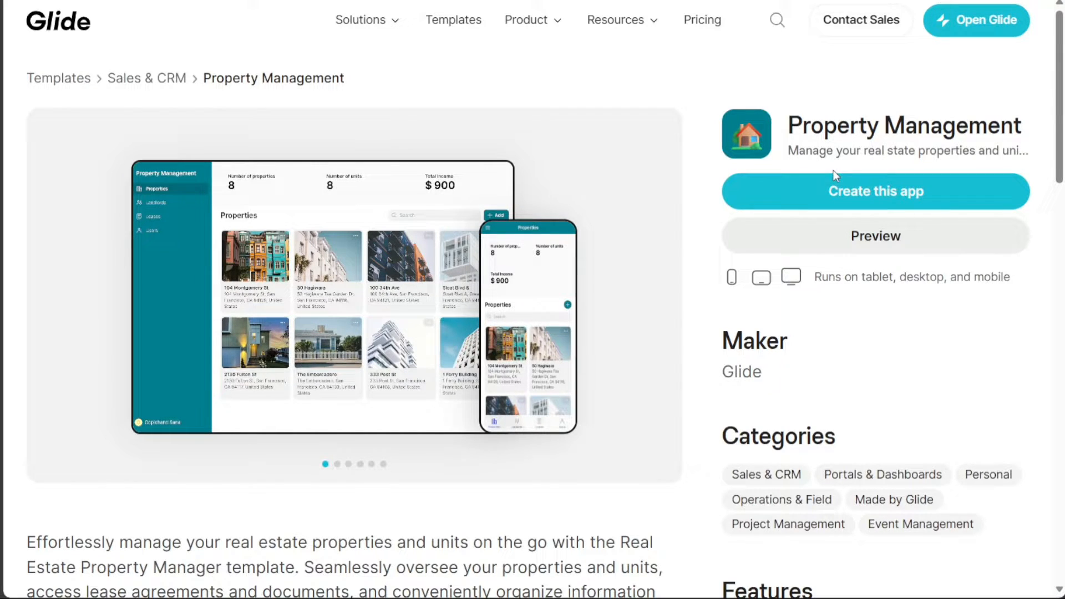
pyautogui.moveTo(883, 253)
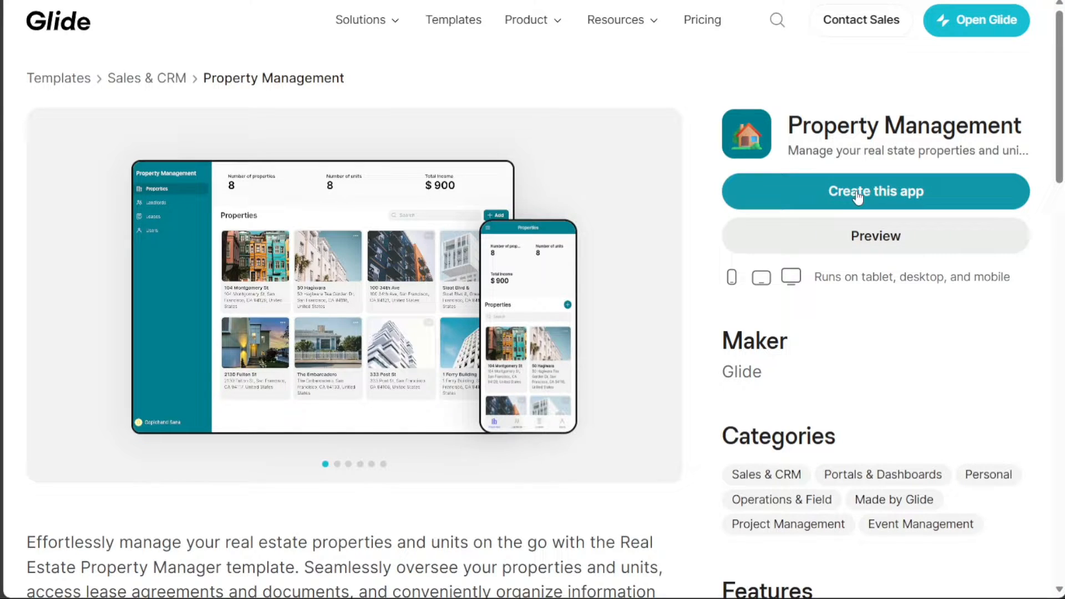
# Create a new app from the Property Management template.
pyautogui.click(874, 191)
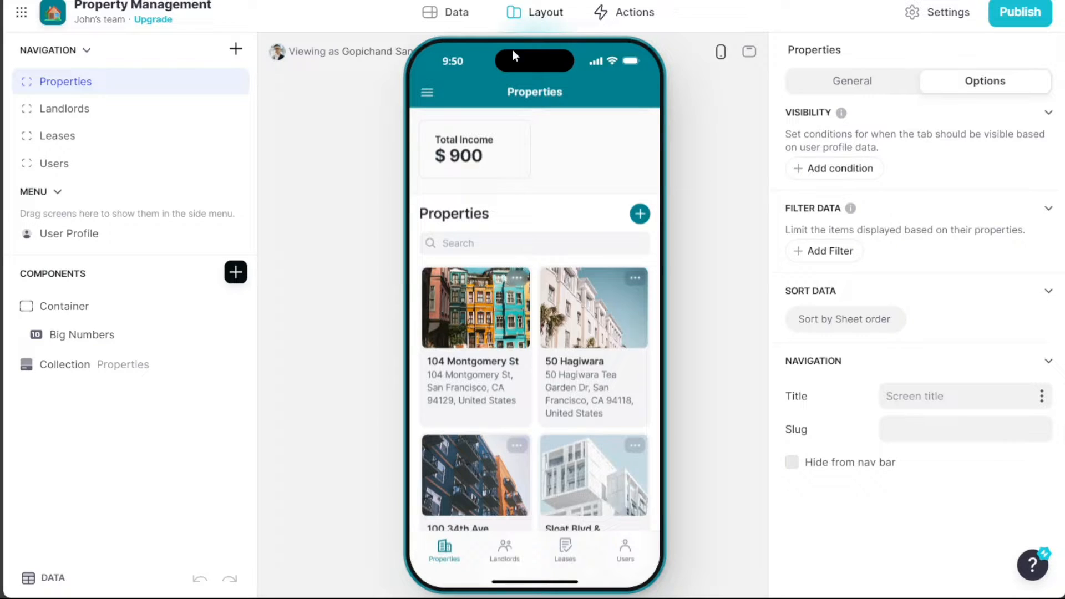
# View the app's data tables, then select the Properties screen and its collection of property cards.
pyautogui.click(446, 11)
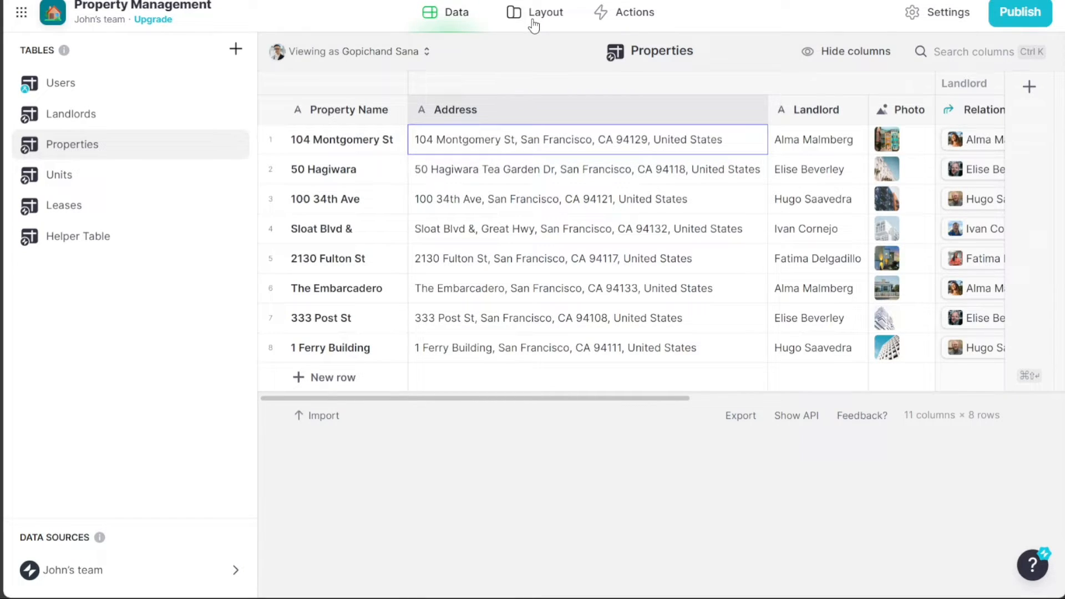
pyautogui.click(535, 11)
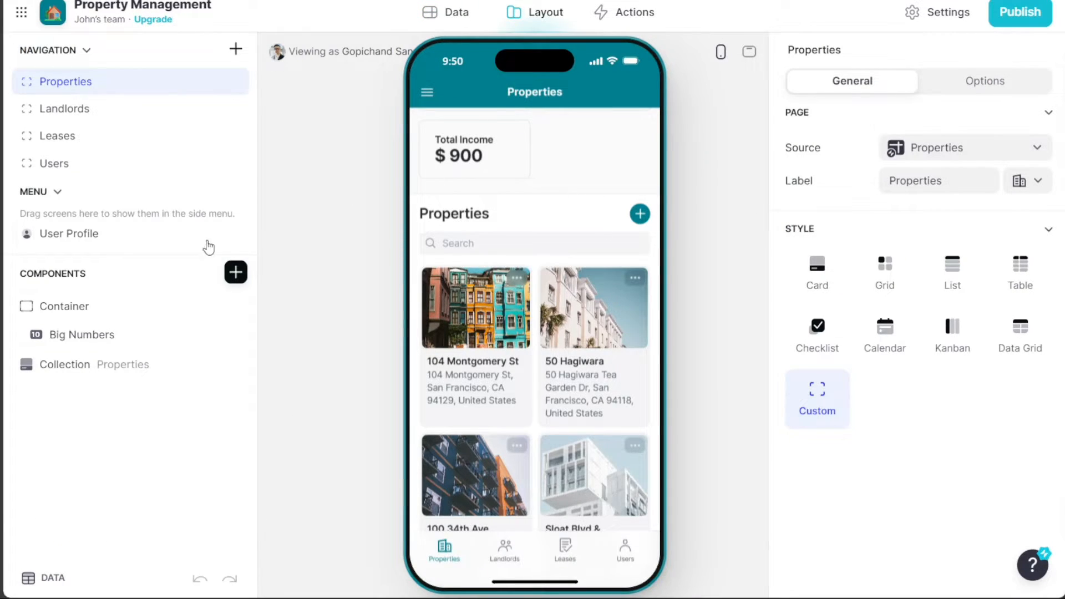
pyautogui.click(65, 306)
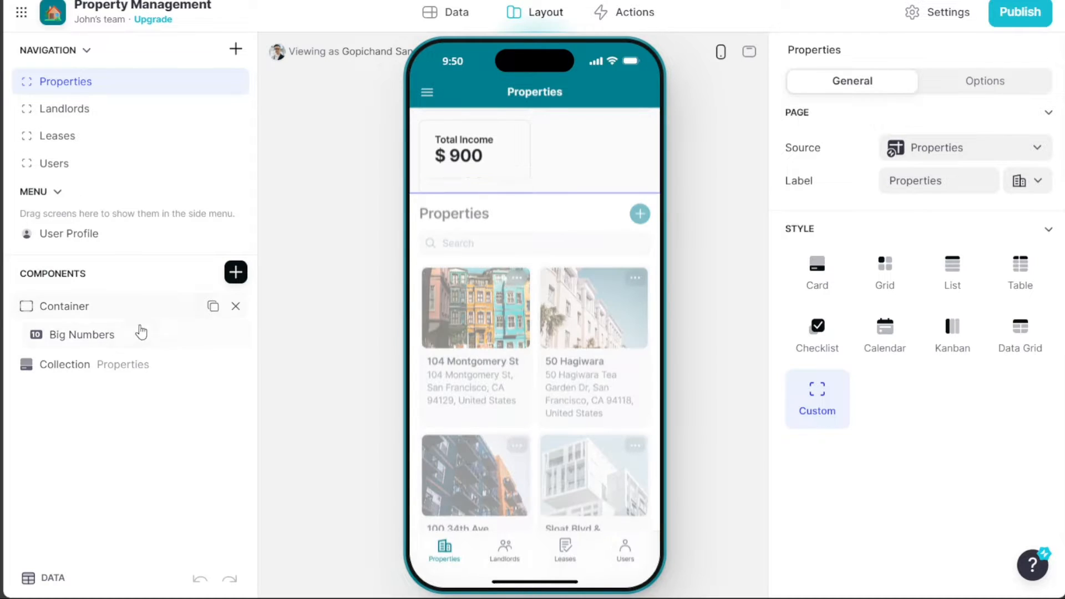
pyautogui.click(65, 364)
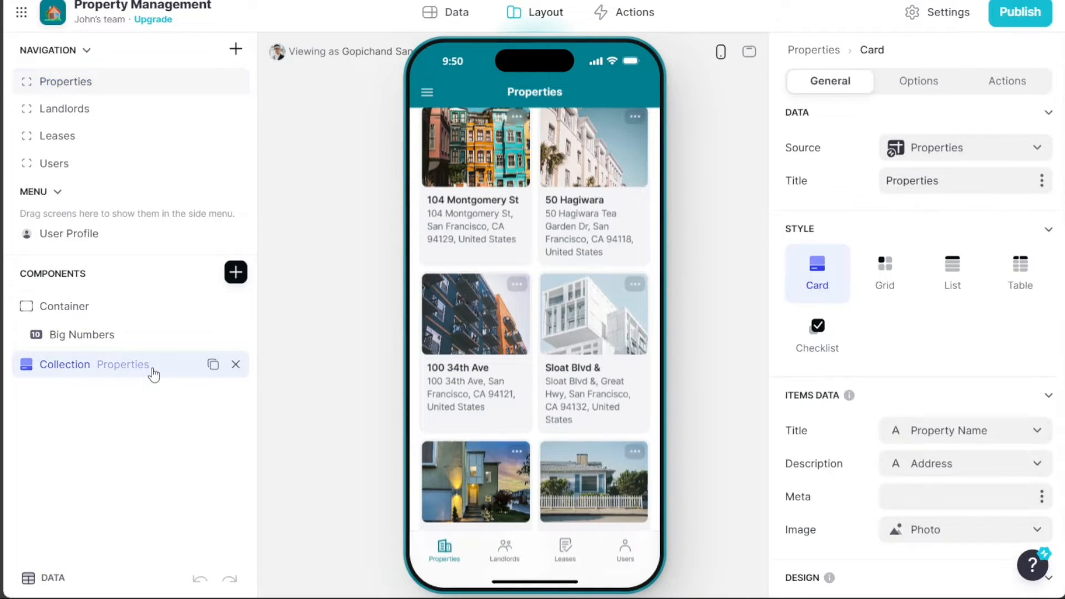
pyautogui.moveTo(748, 53)
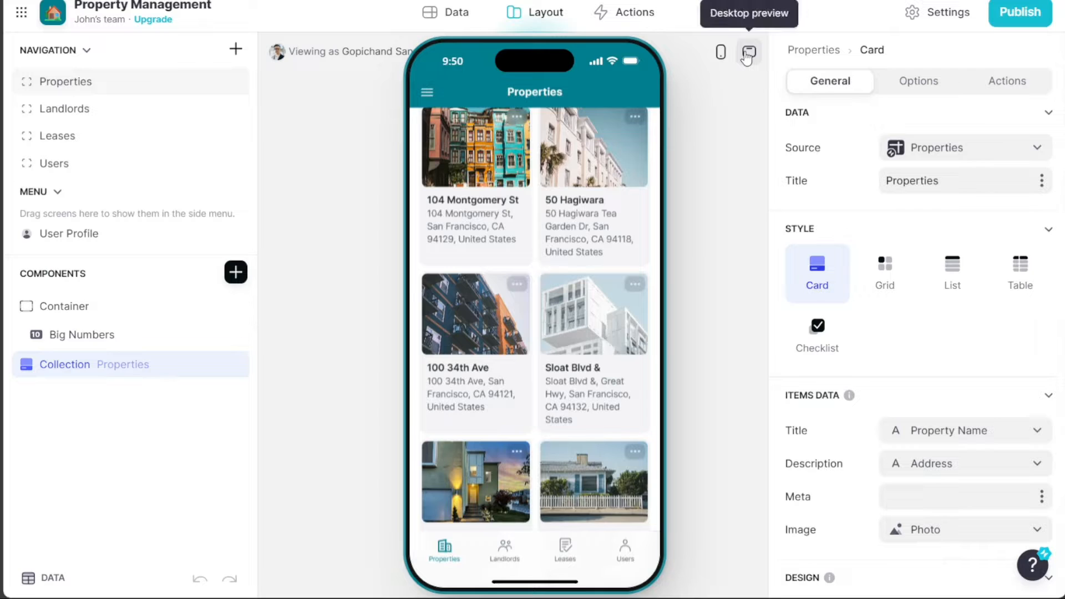
# Preview the Properties screen at desktop and mobile size, then move to the Actions workspace.
pyautogui.click(669, 56)
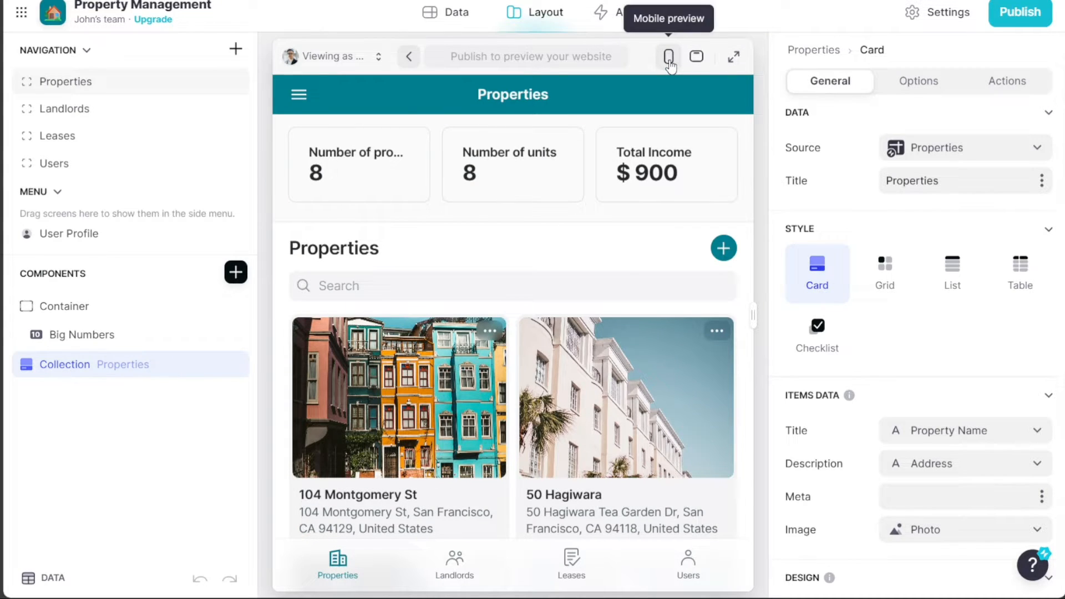
pyautogui.click(667, 56)
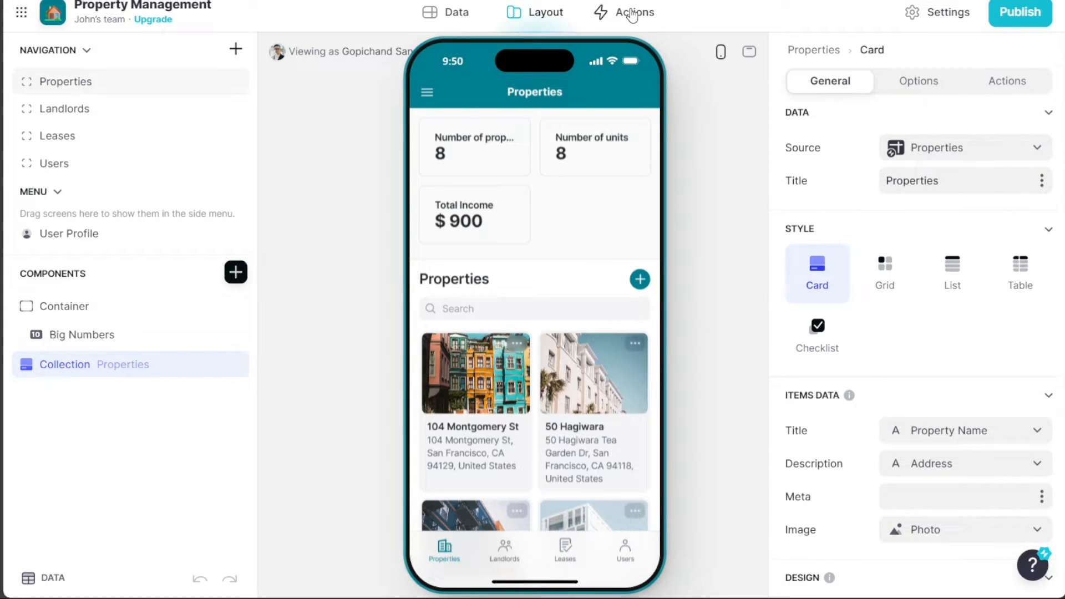
pyautogui.click(633, 12)
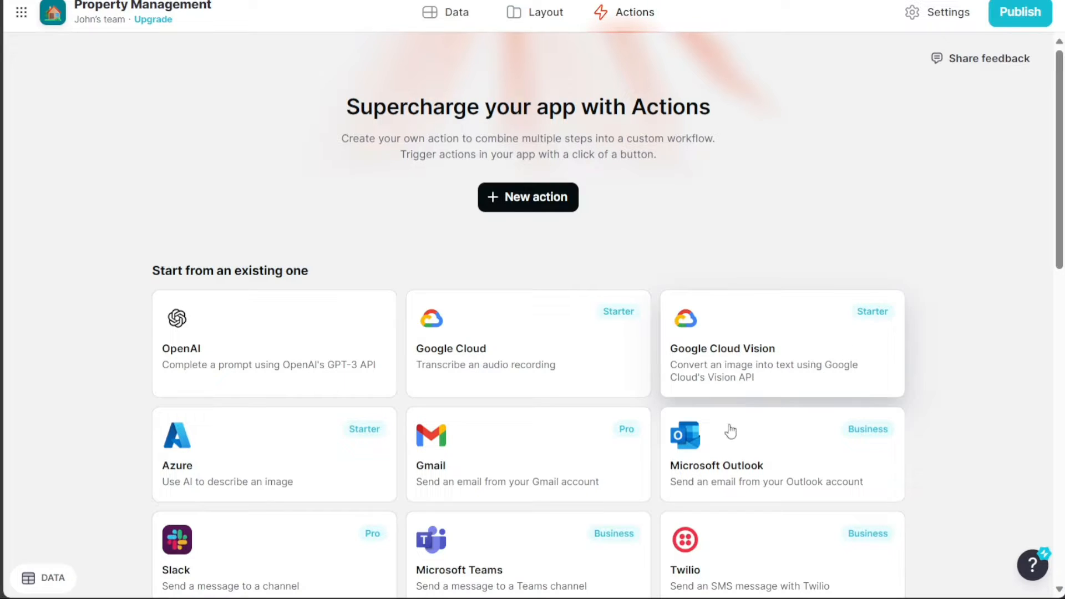
pyautogui.moveTo(496, 256)
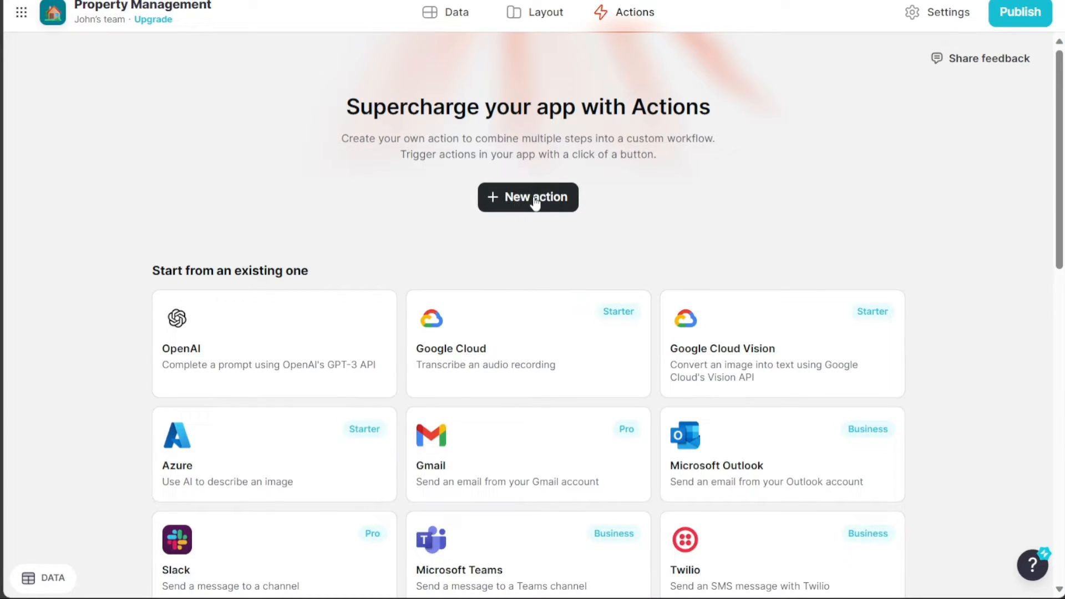
# Create an untitled custom action on Users and return to the Properties screen layout.
pyautogui.click(527, 197)
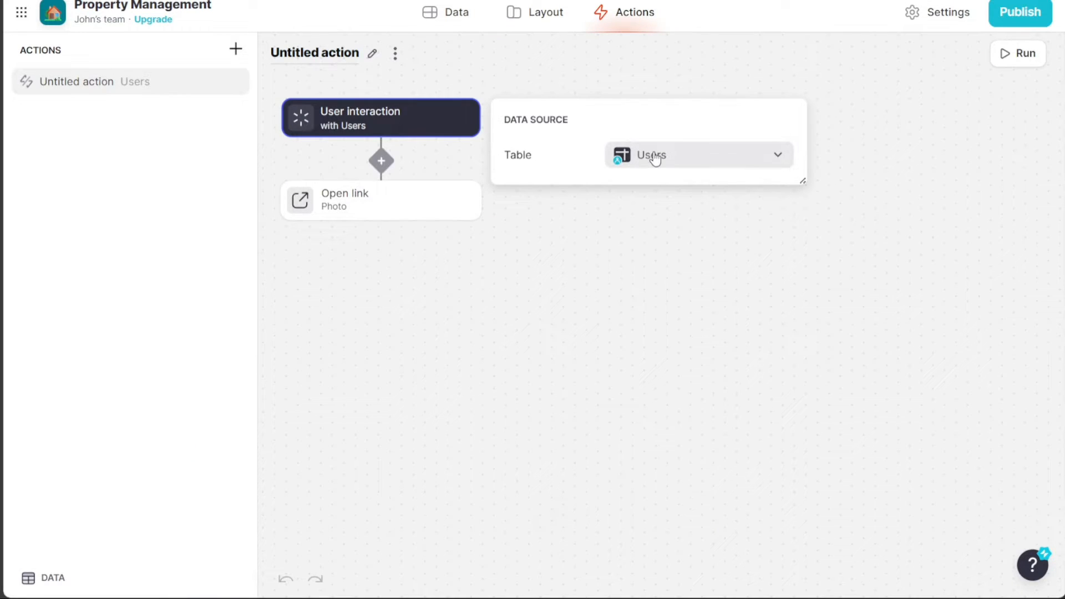
pyautogui.click(242, 146)
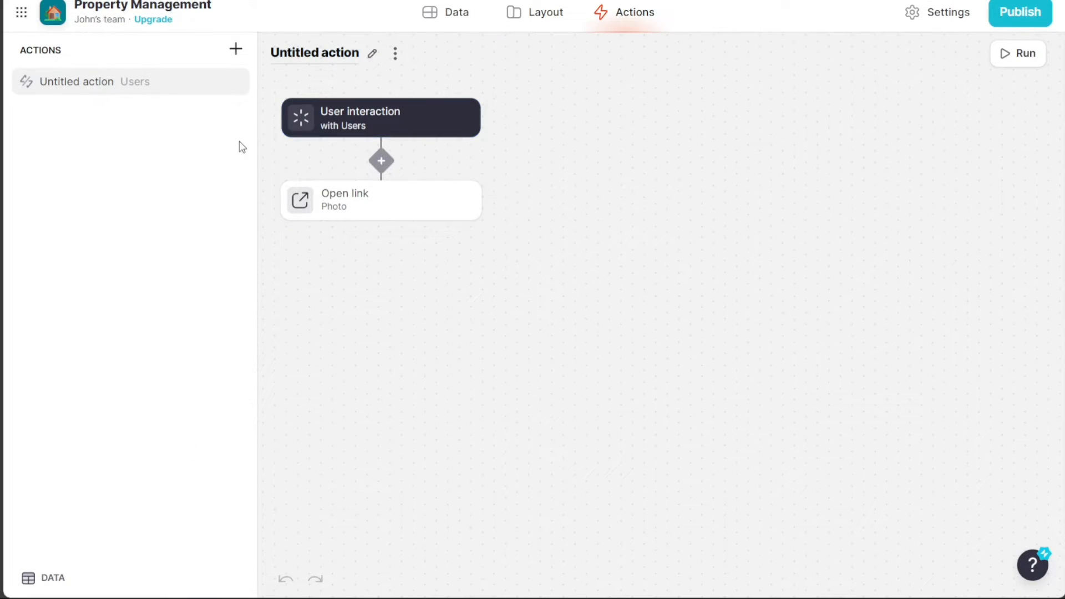
pyautogui.moveTo(158, 125)
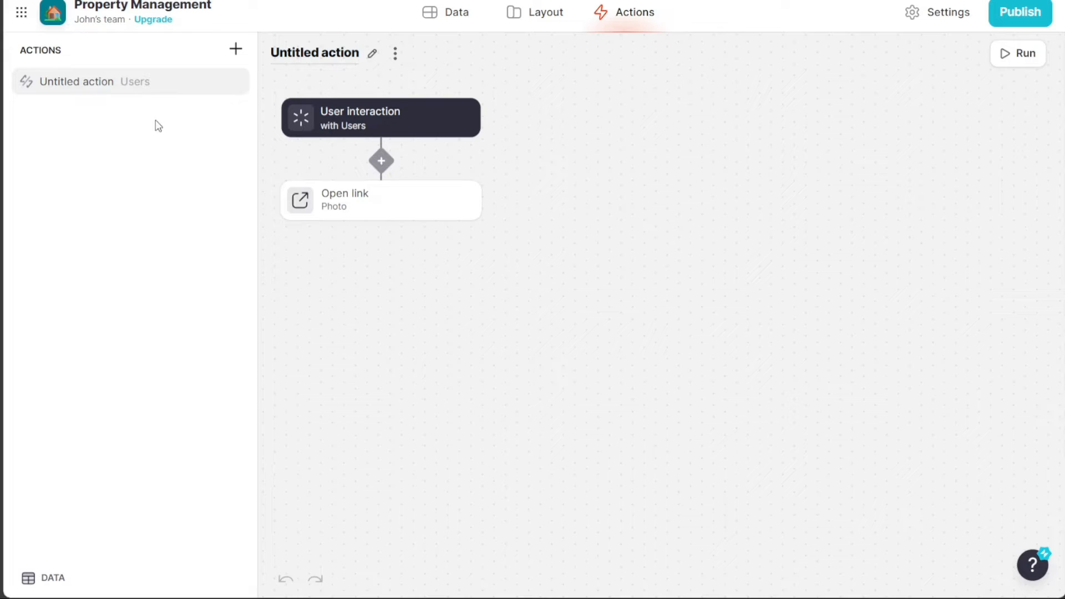
pyautogui.click(545, 11)
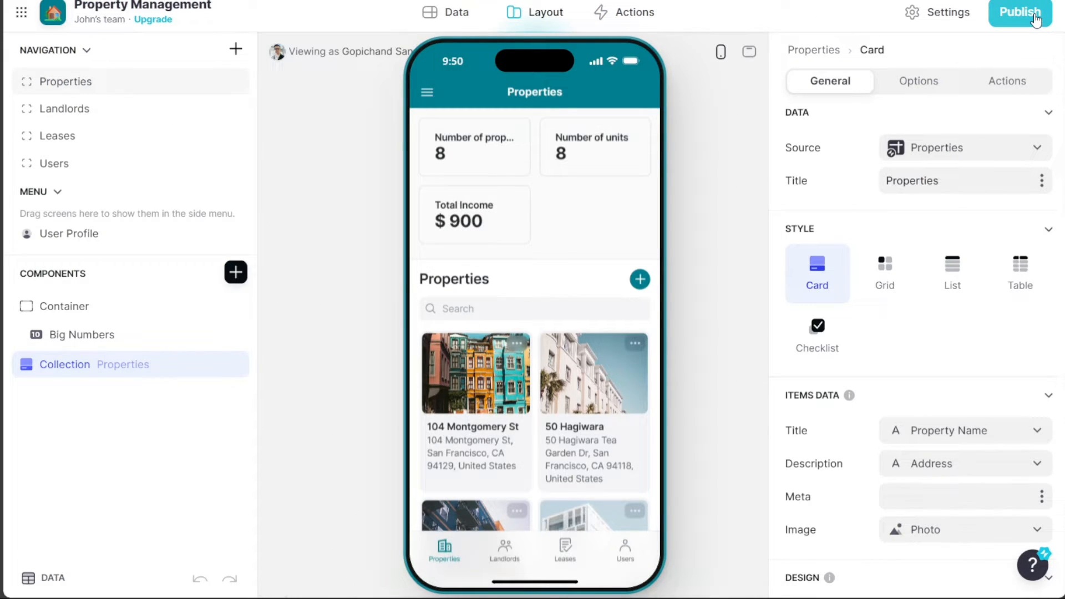
# Publish the Property Management app at its private glide.page link.
pyautogui.click(1019, 13)
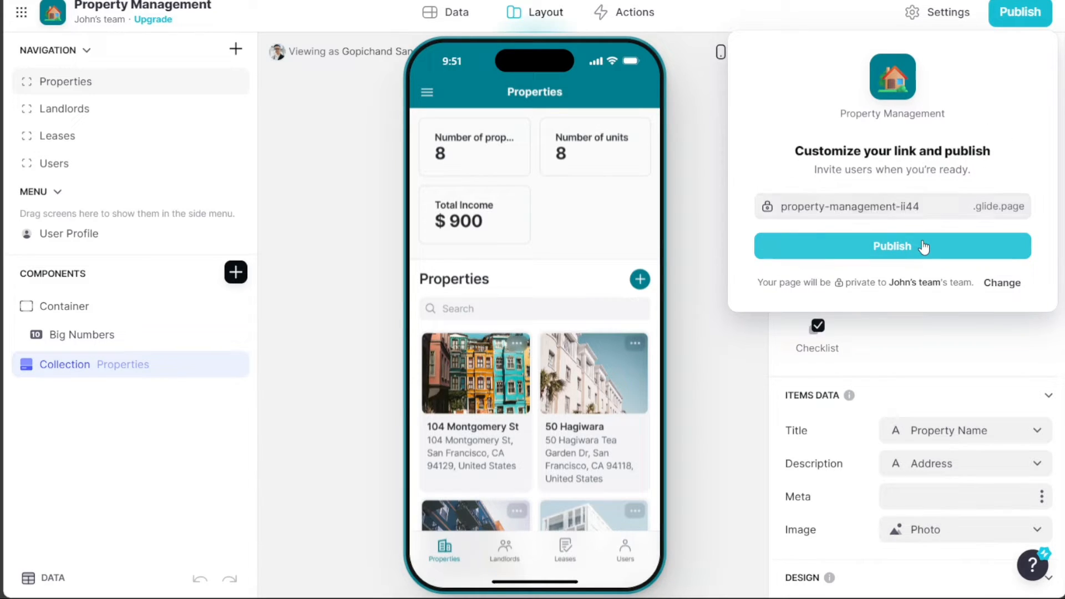
pyautogui.click(891, 246)
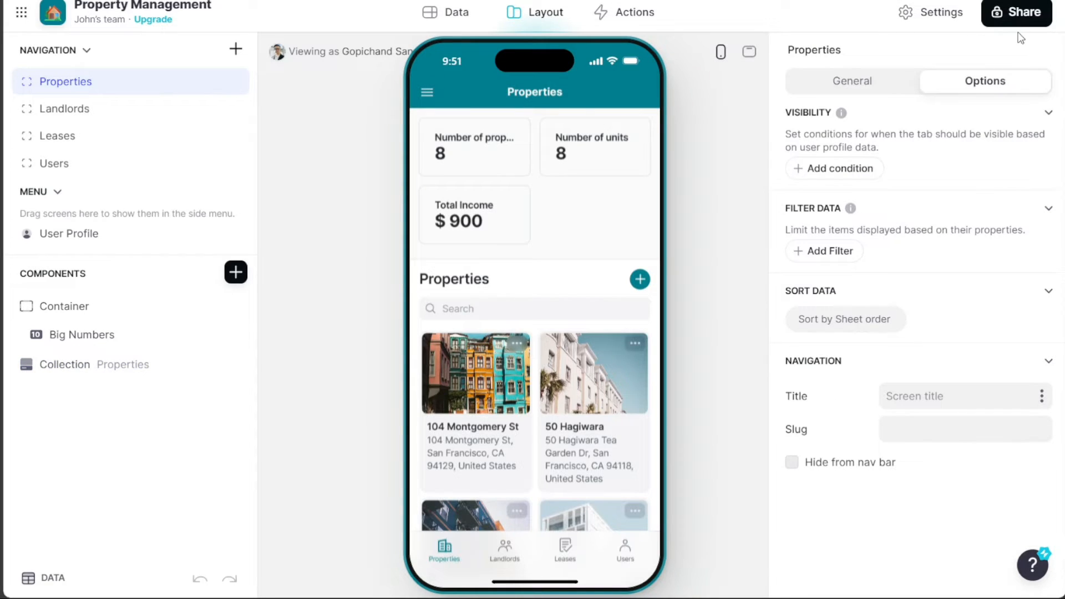
# Set the app's privacy to Public so anyone with the link can open it, then view pricing.
pyautogui.click(1017, 12)
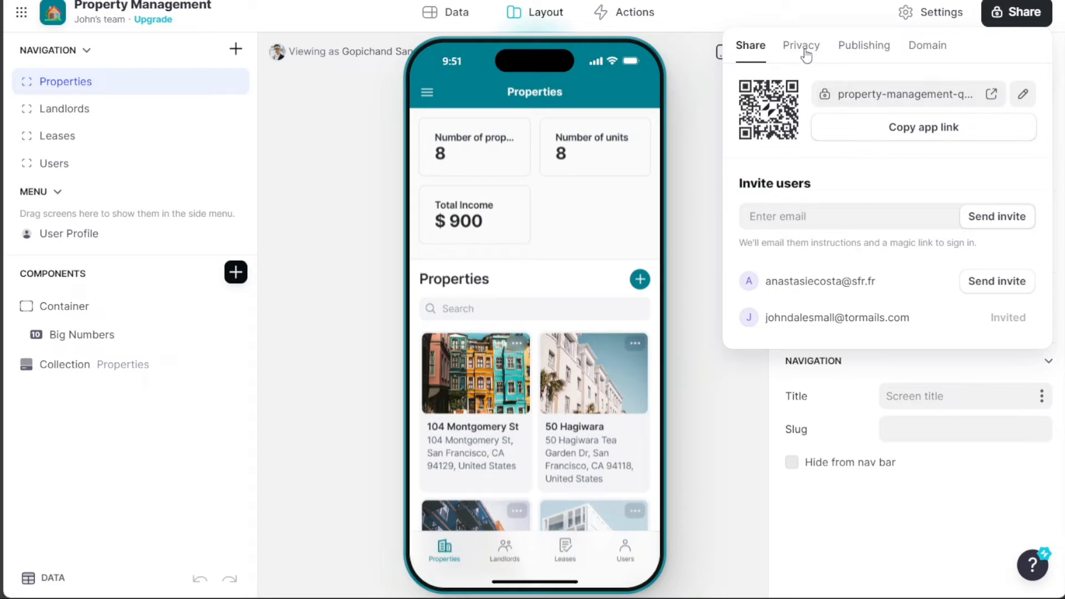
pyautogui.click(801, 45)
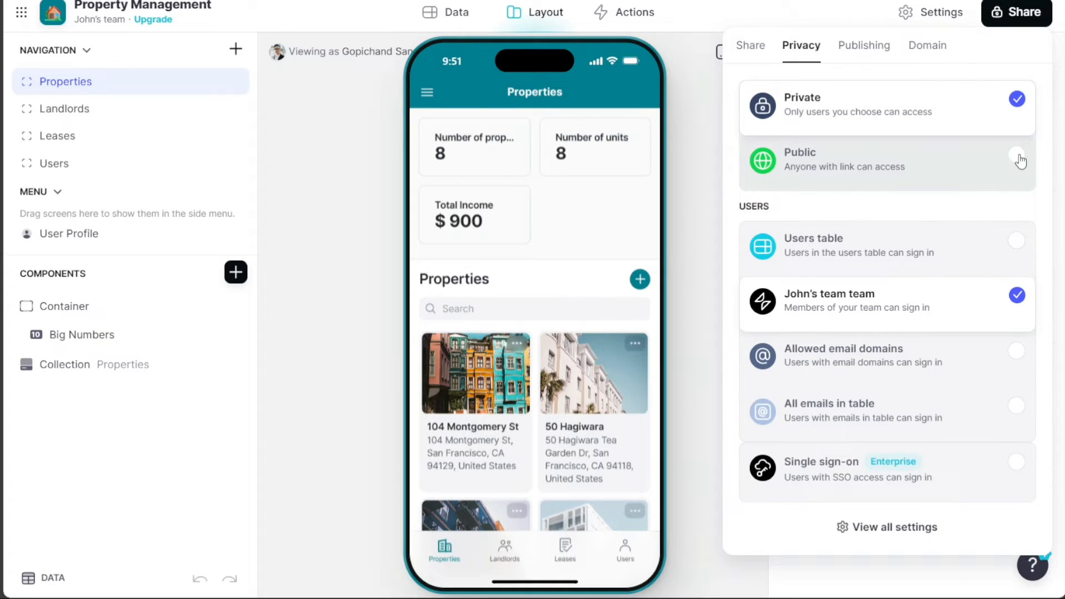
pyautogui.click(1017, 153)
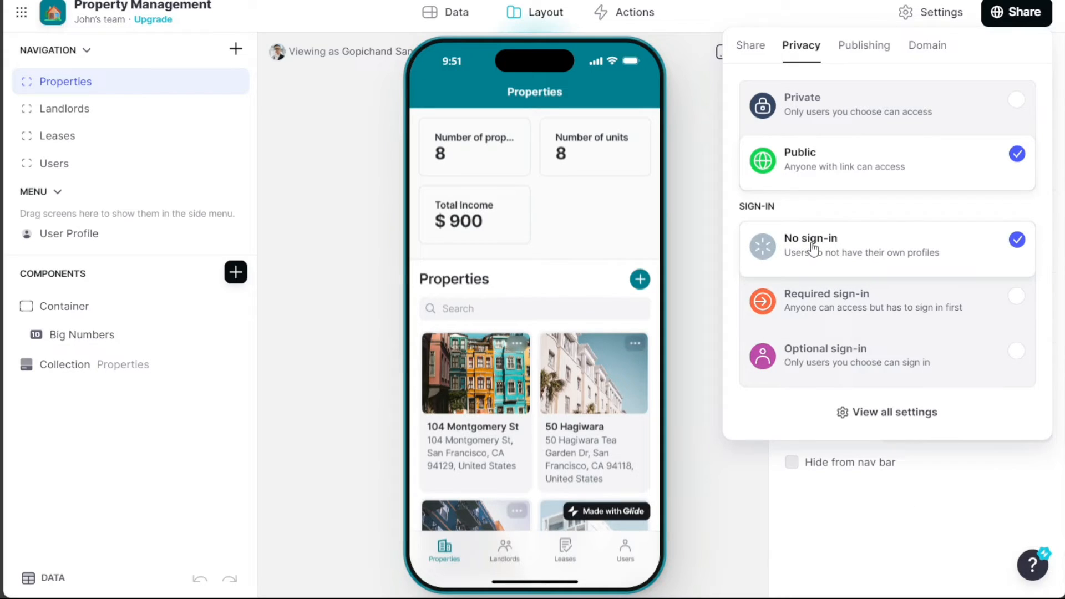
pyautogui.click(750, 44)
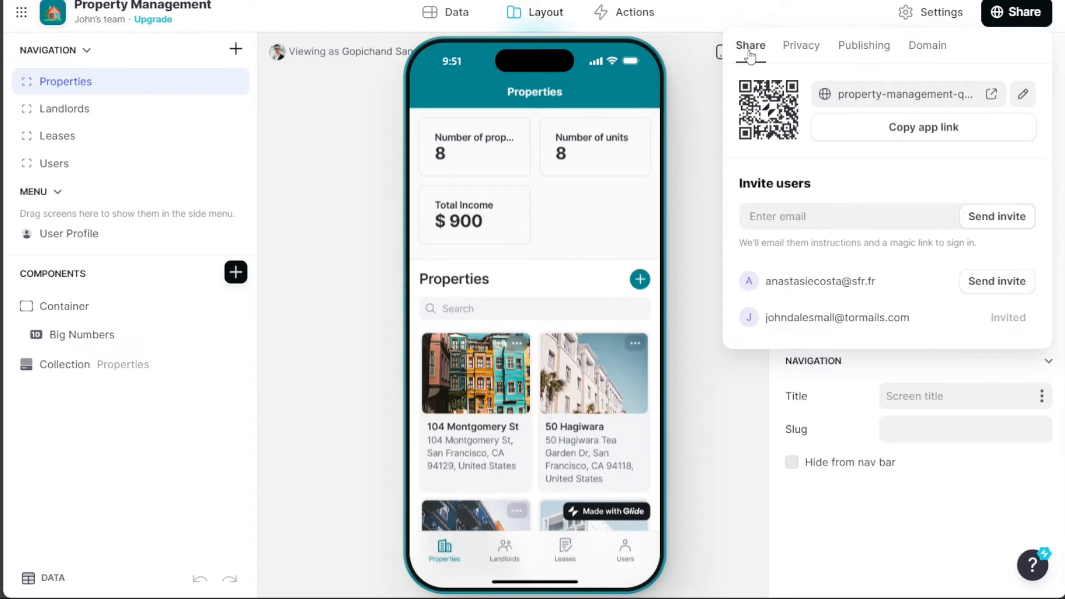
pyautogui.click(923, 126)
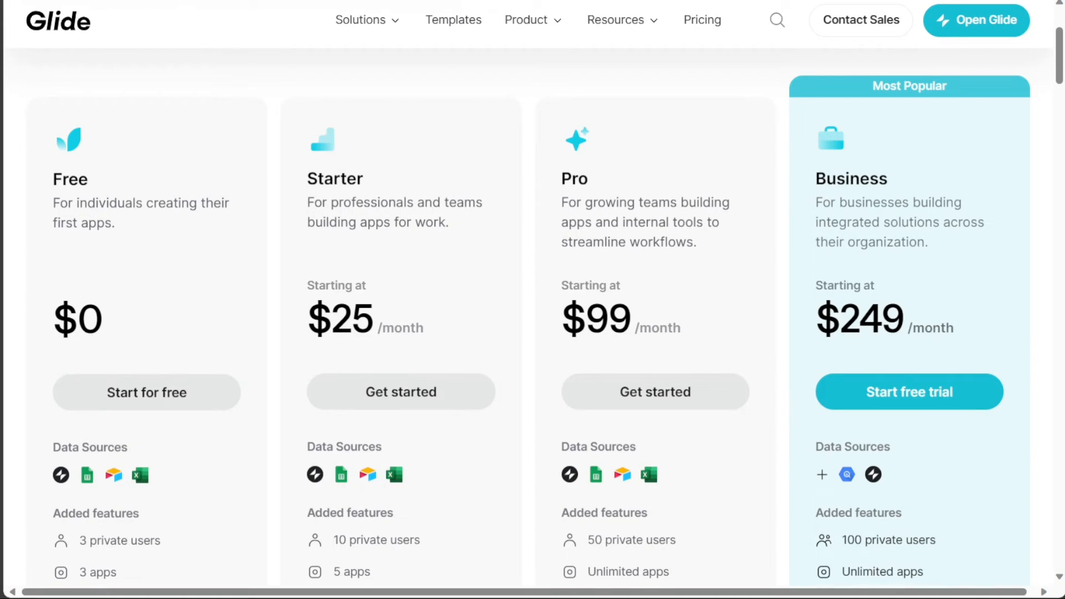
# Scroll through the Free, Starter, Pro and Business plan limits on the pricing page.
pyautogui.scroll(-3)
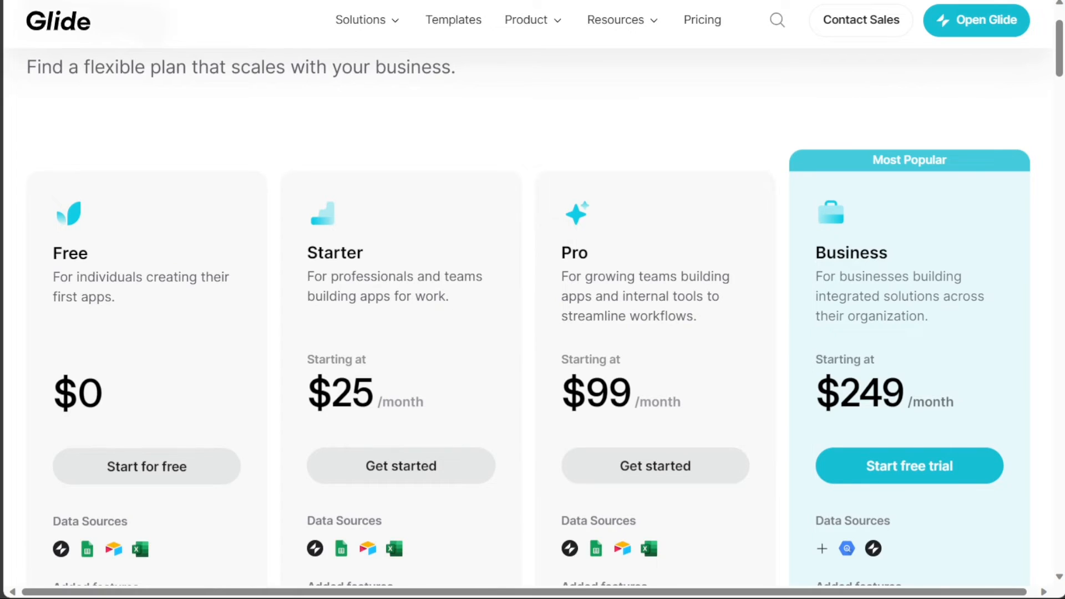
pyautogui.scroll(-3)
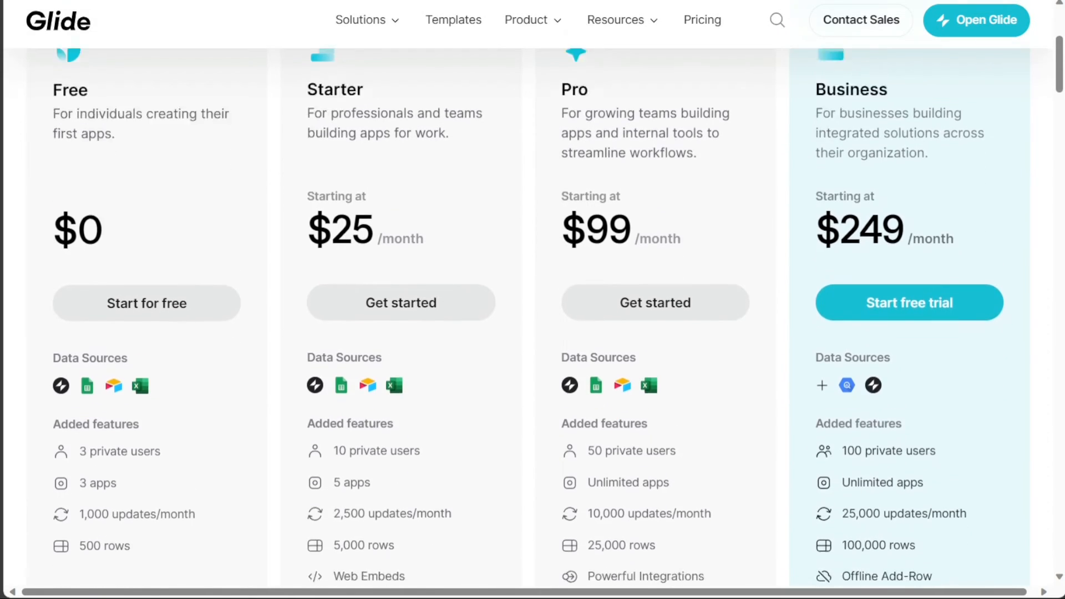
pyautogui.scroll(-3)
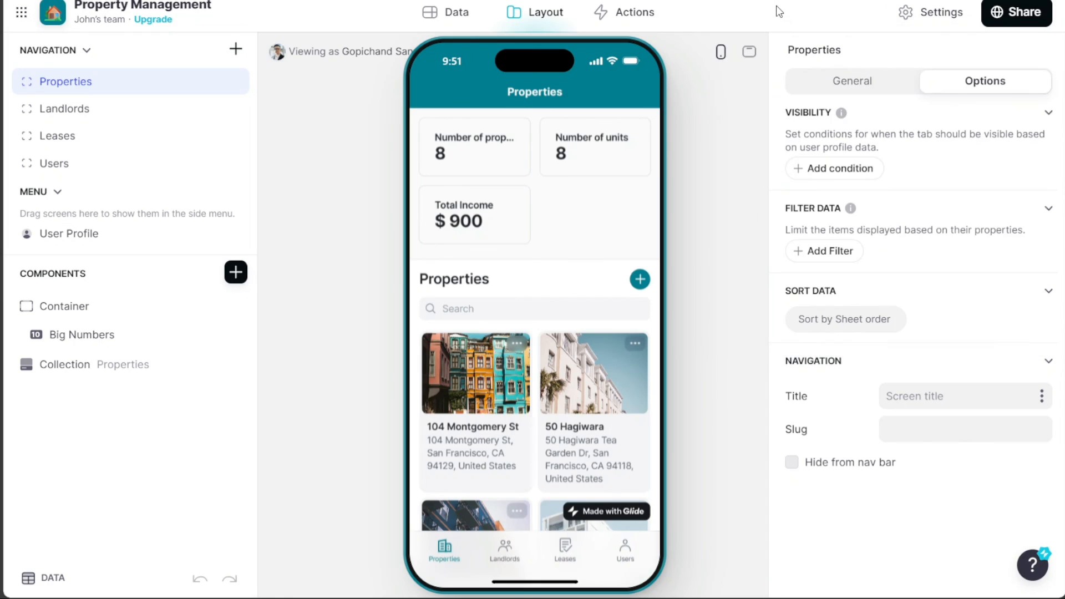
pyautogui.moveTo(692, 266)
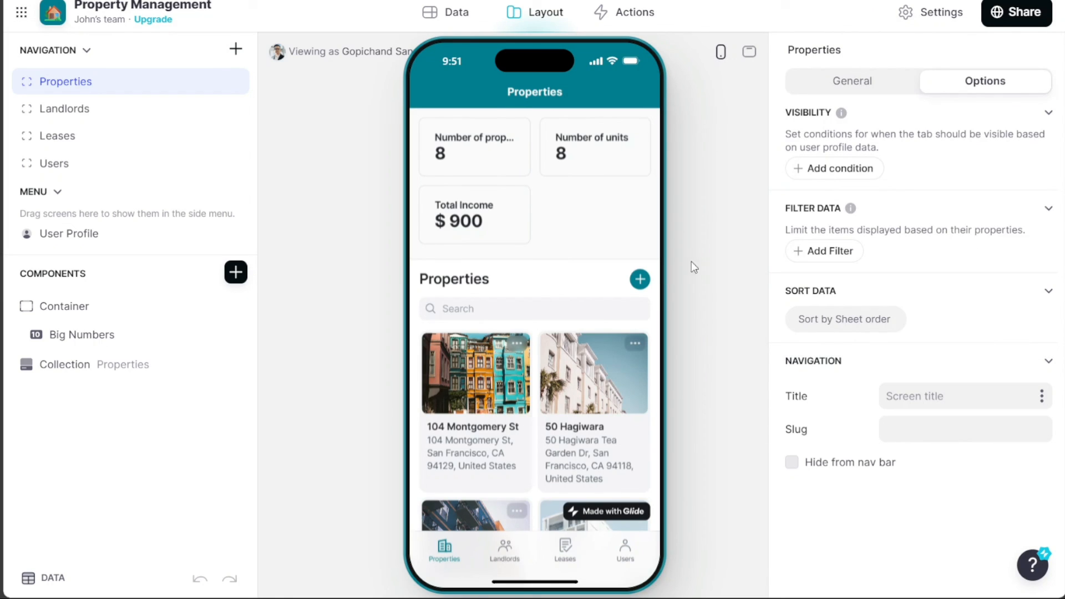